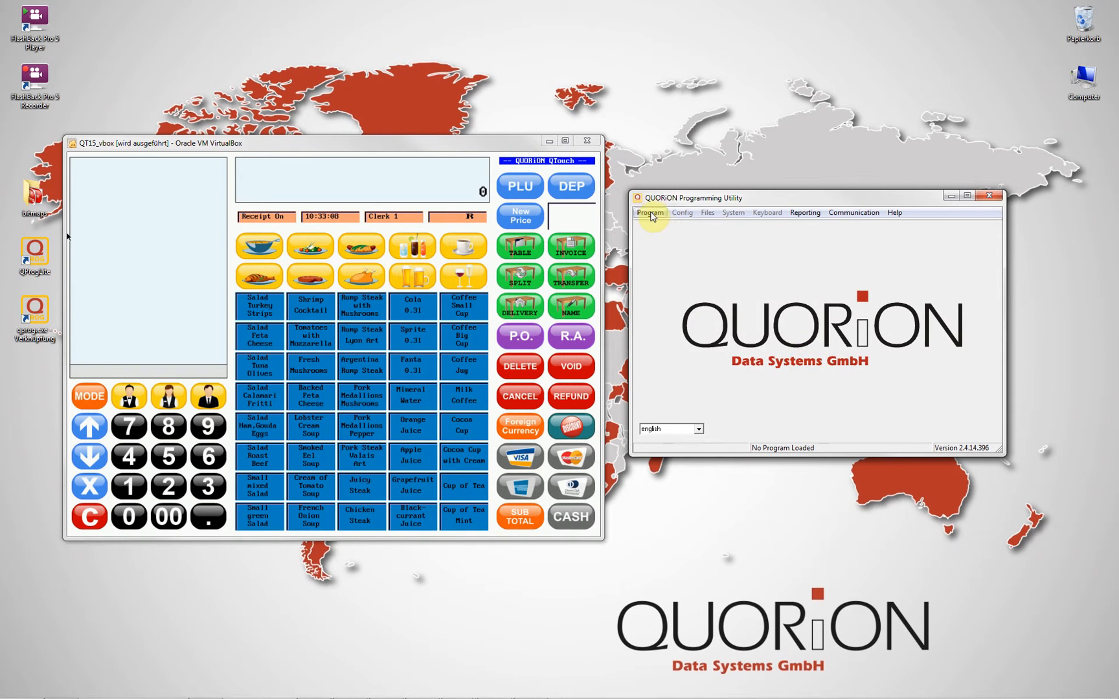
Load the program from the register over the local network at 10.138.31.29 with no customer ID.
{"action": "left_click", "coordinate": [682, 212]}
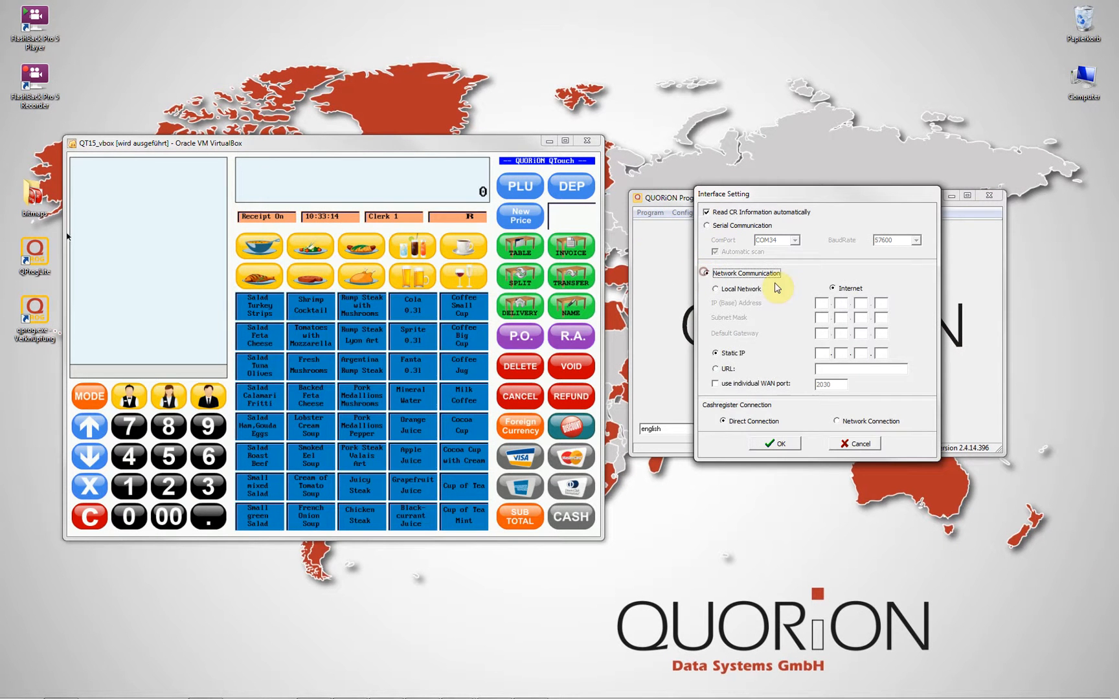
{"action": "left_click", "coordinate": [715, 289]}
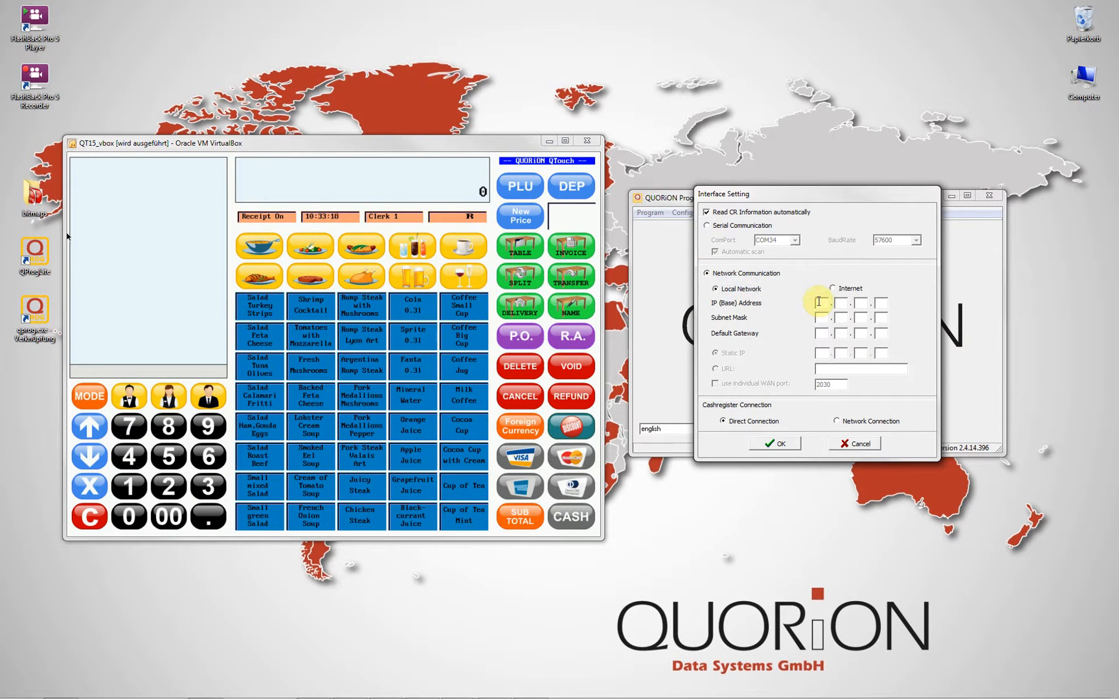
{"action": "type", "text": "10.138.31"}
{"action": "left_click", "coordinate": [850, 317]}
{"action": "type", "text": "255.255.."}
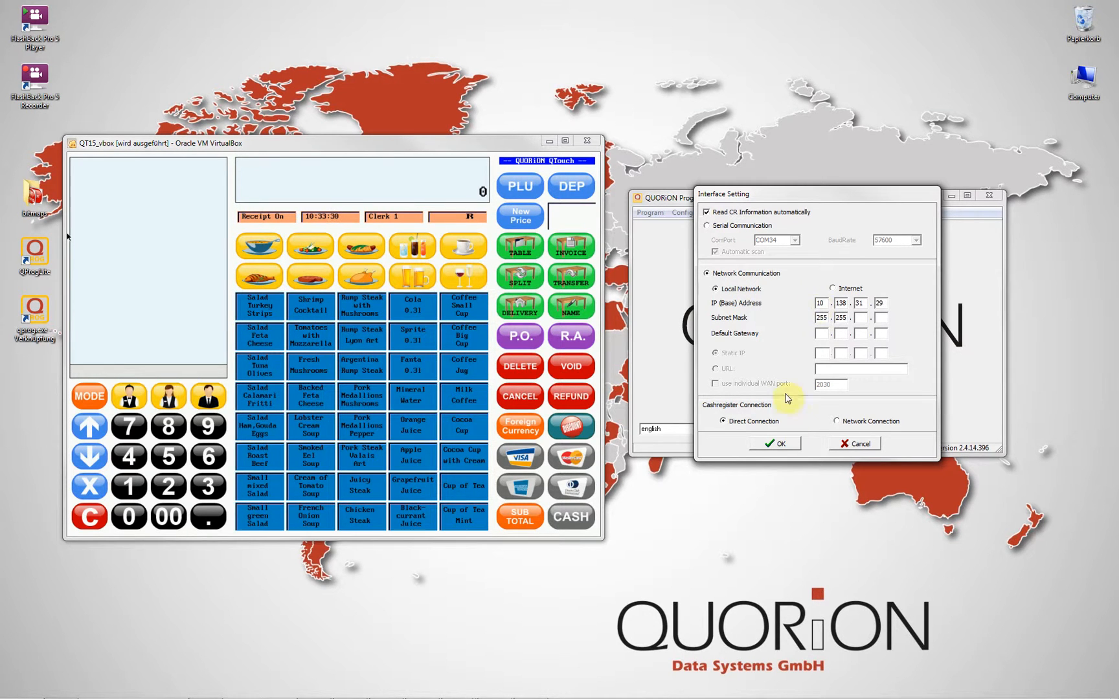
{"action": "left_click", "coordinate": [773, 443]}
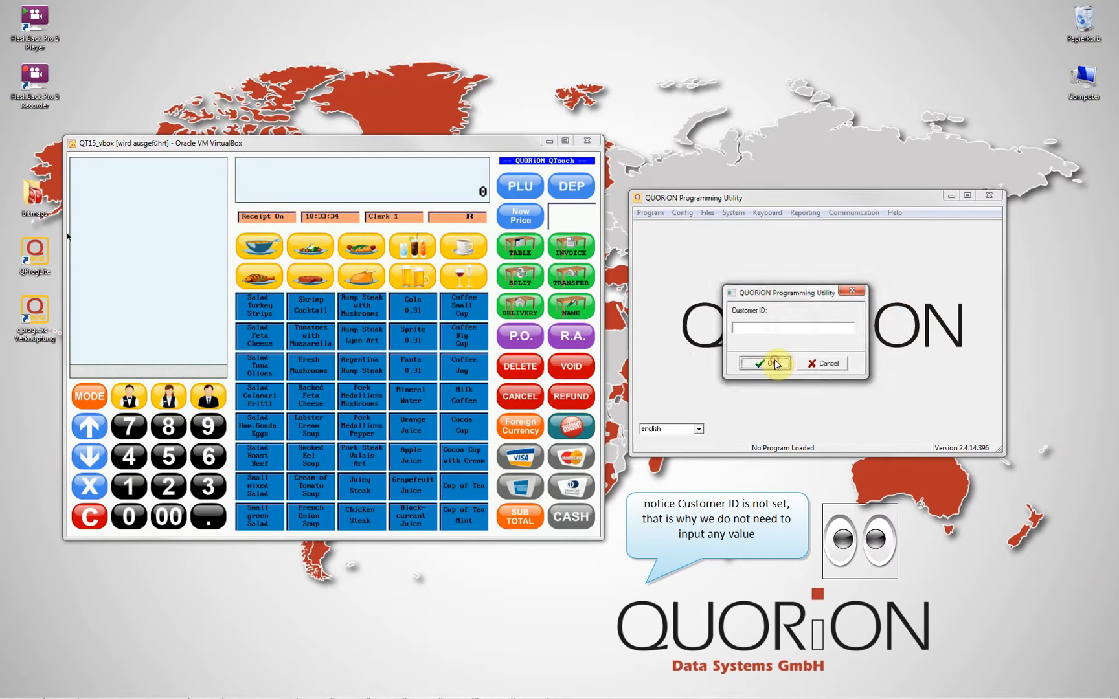
{"action": "left_click", "coordinate": [763, 363]}
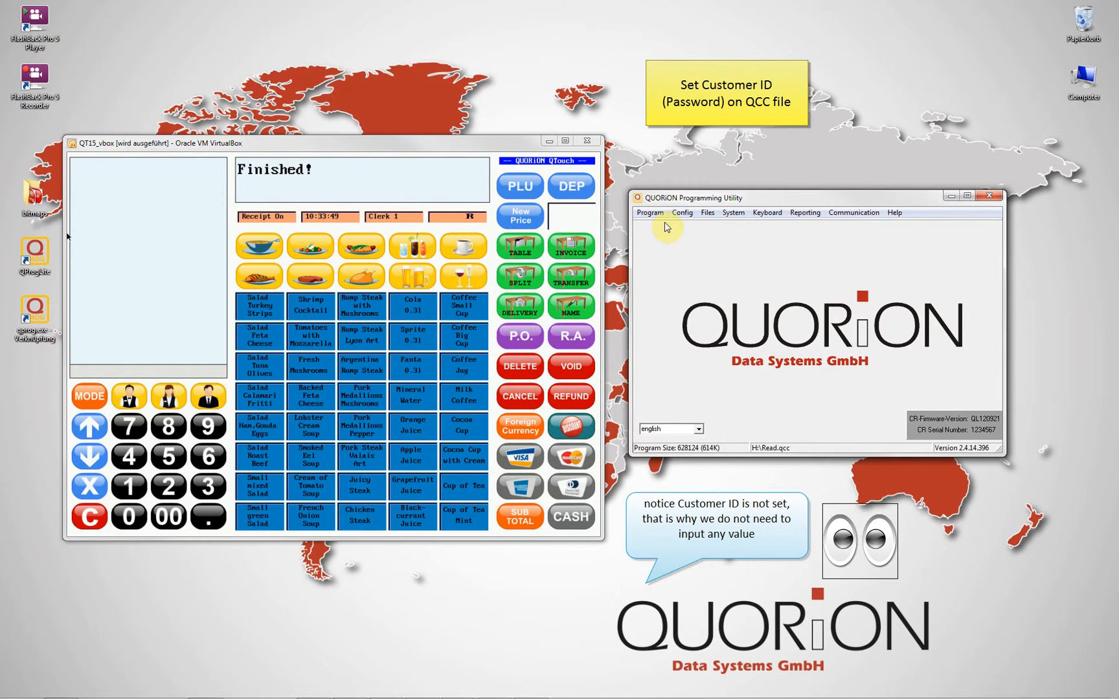
Set the customer ID to 123 in the application configuration.
{"action": "left_click", "coordinate": [680, 212]}
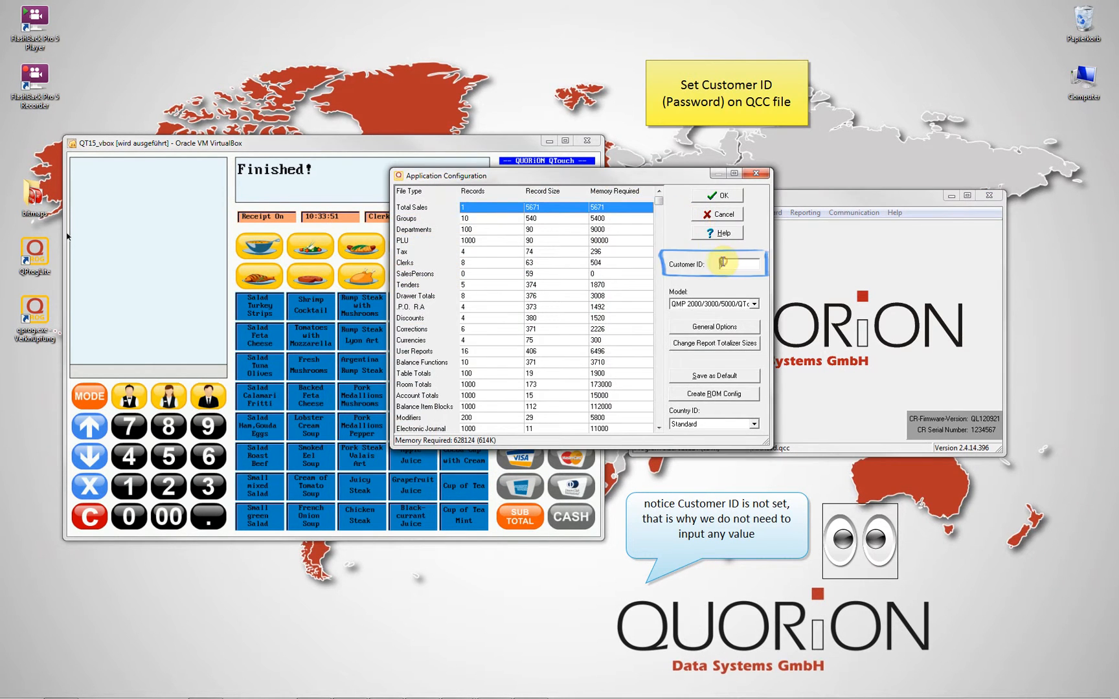
{"action": "type", "text": "123"}
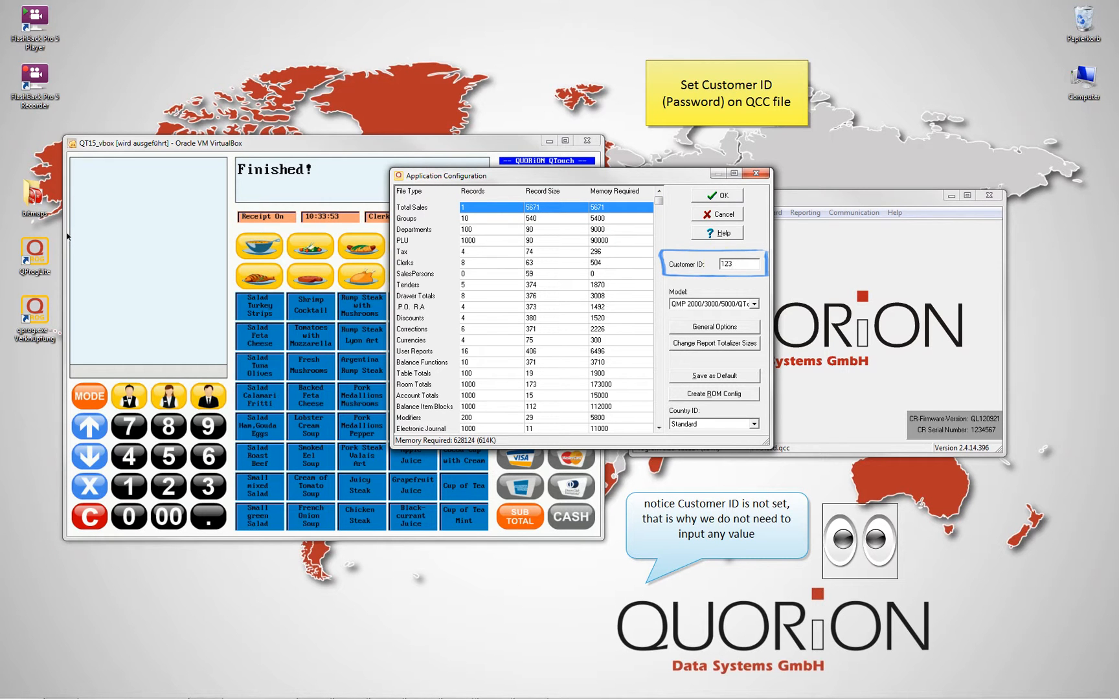
{"action": "left_click", "coordinate": [716, 194]}
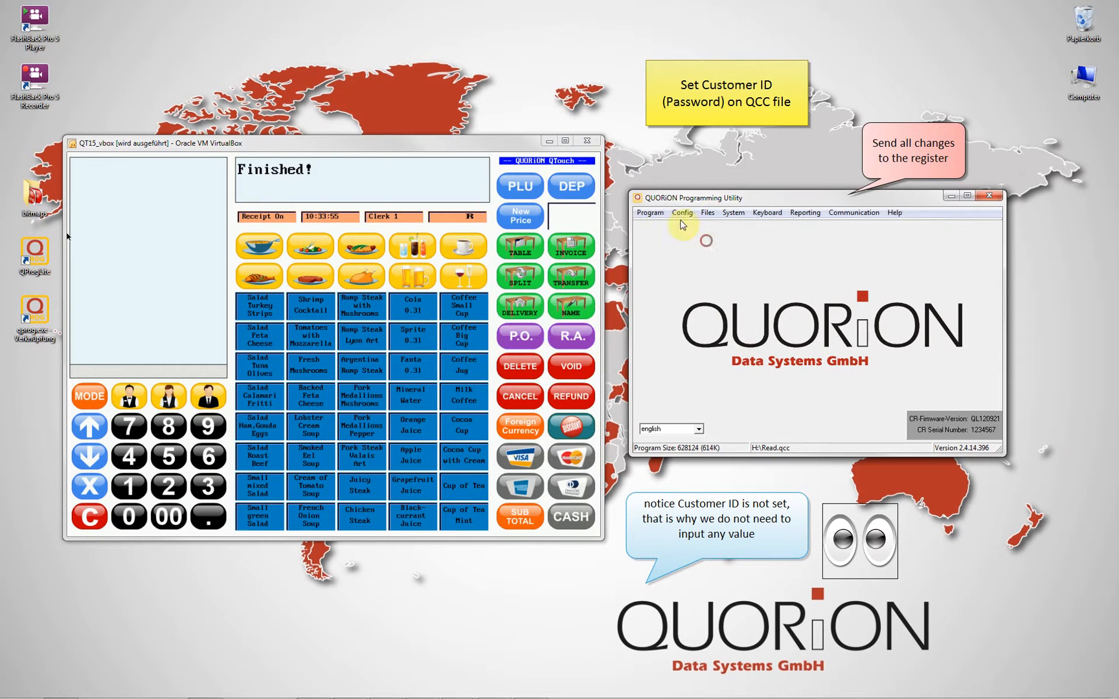
Send the changes to the register and delete the update file afterwards.
{"action": "left_click", "coordinate": [648, 212]}
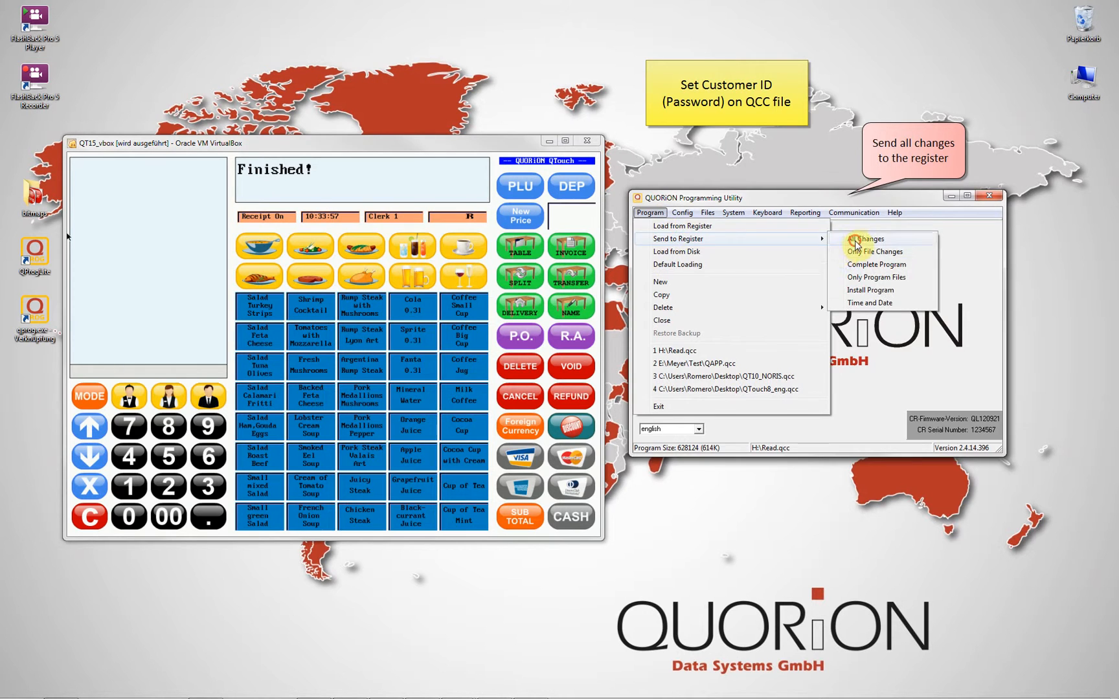
{"action": "left_click", "coordinate": [865, 239]}
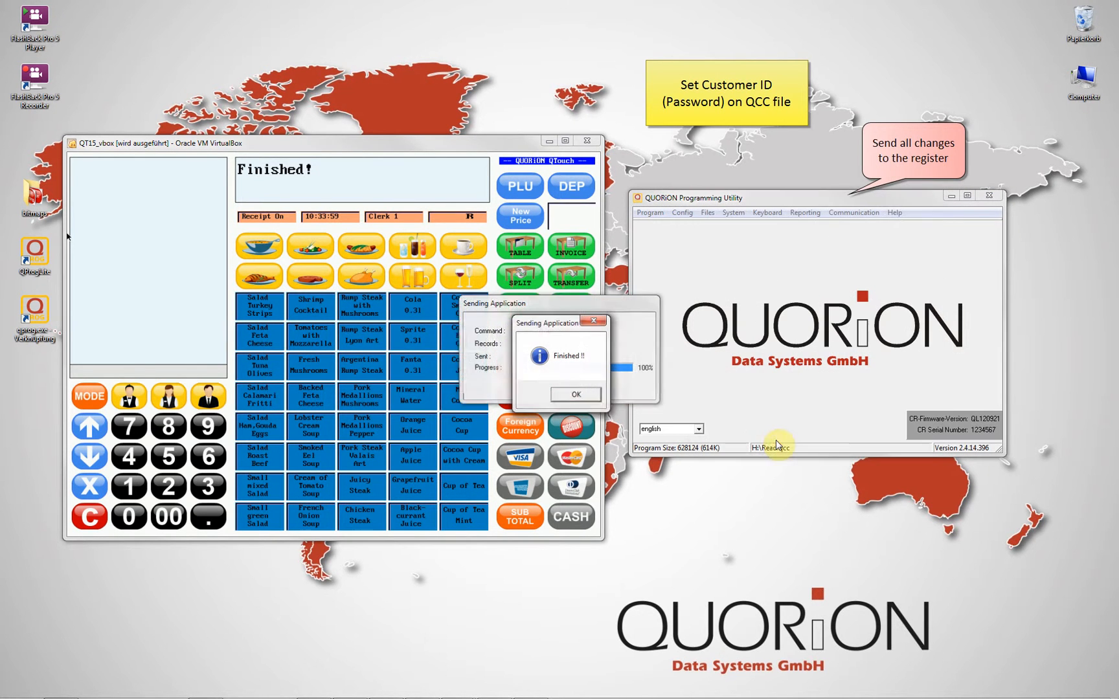
{"action": "left_click", "coordinate": [575, 395]}
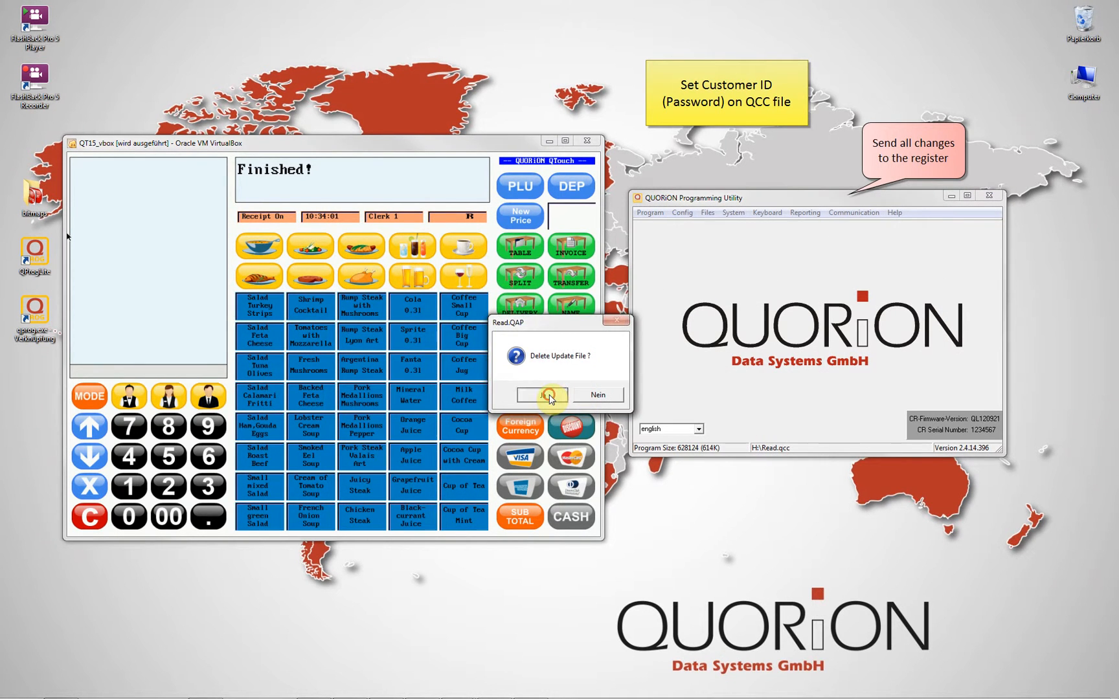
{"action": "left_click", "coordinate": [539, 395]}
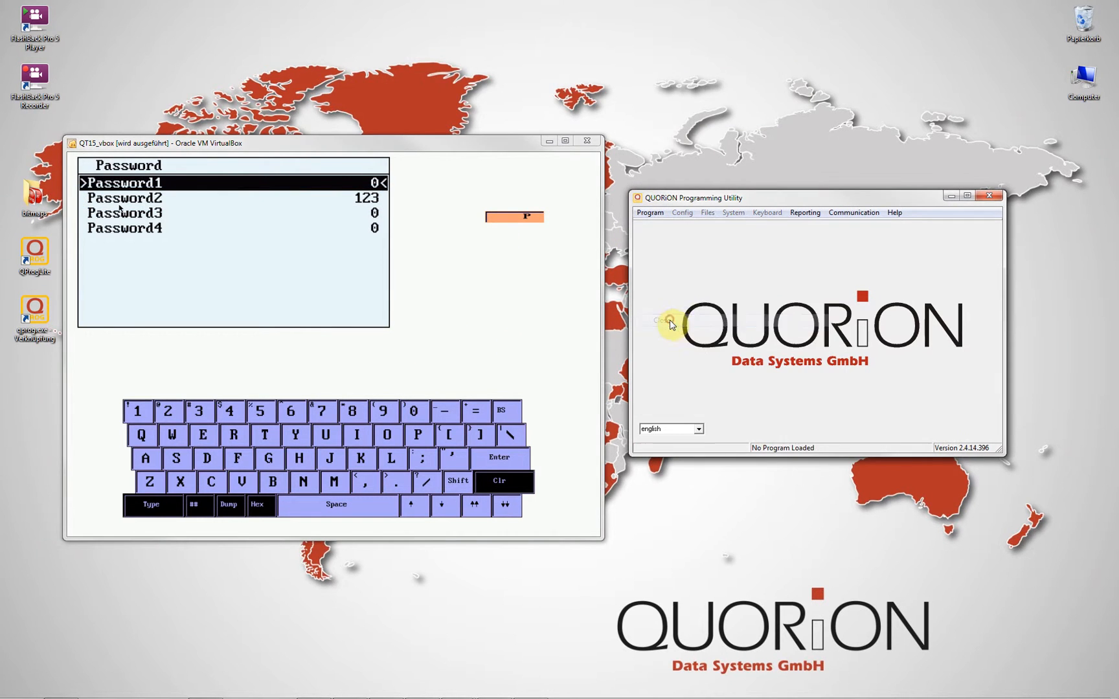
Attempt a register load with a blank customer ID and acknowledge the Wrong Customer ID error.
{"action": "left_click", "coordinate": [649, 213]}
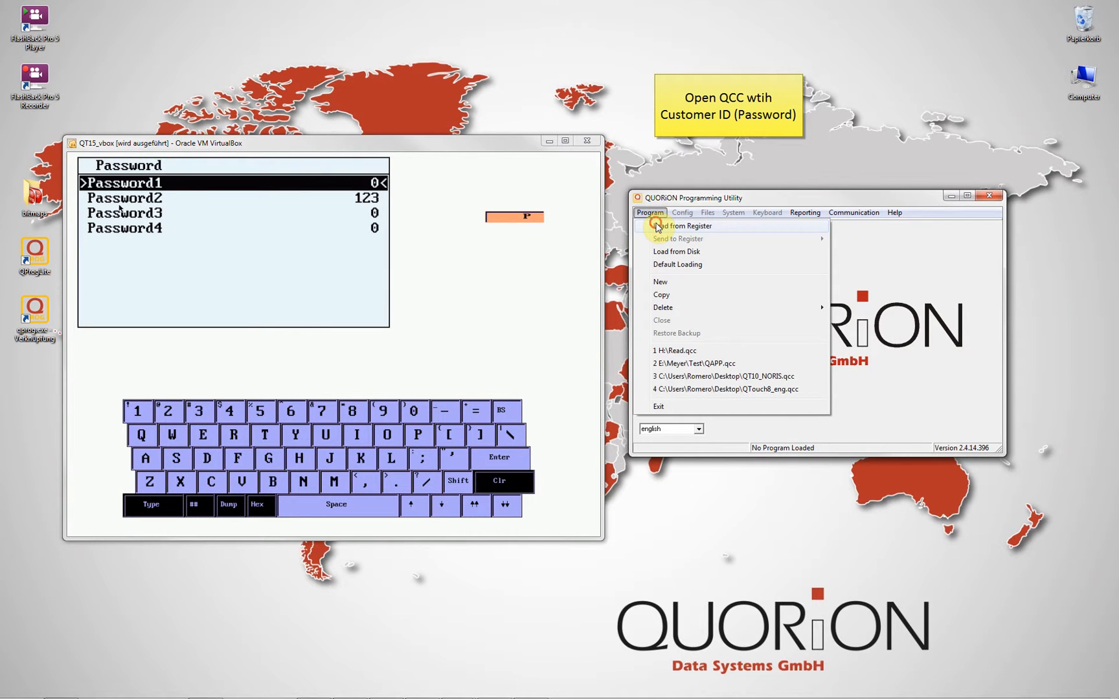
{"action": "left_click", "coordinate": [681, 226]}
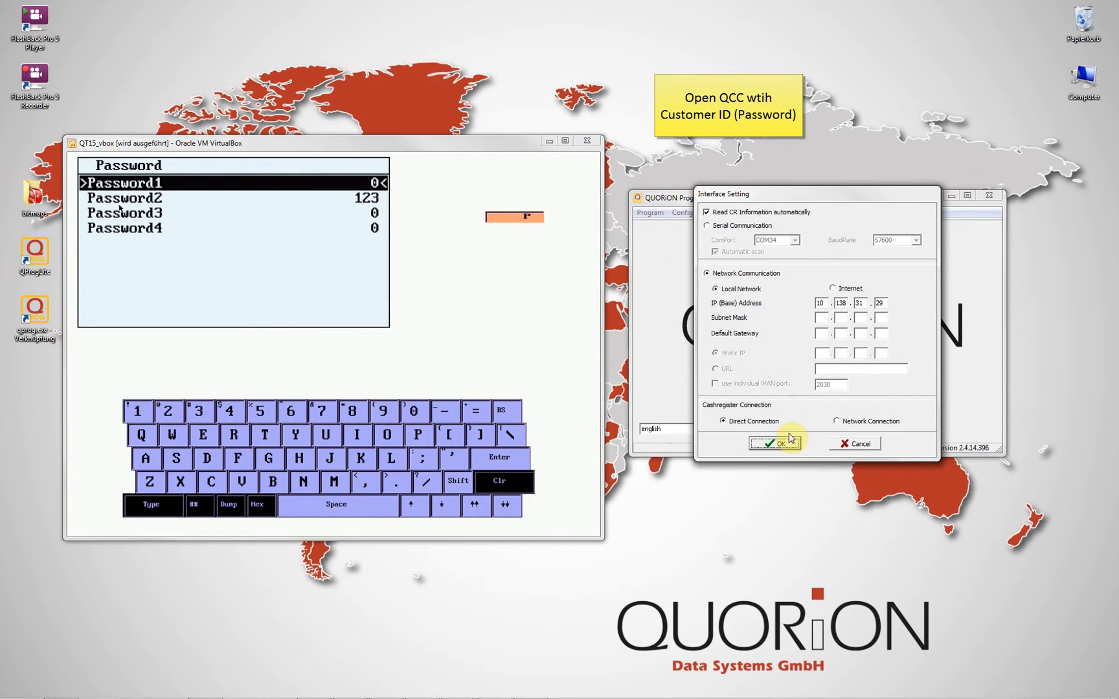
{"action": "left_click", "coordinate": [773, 443]}
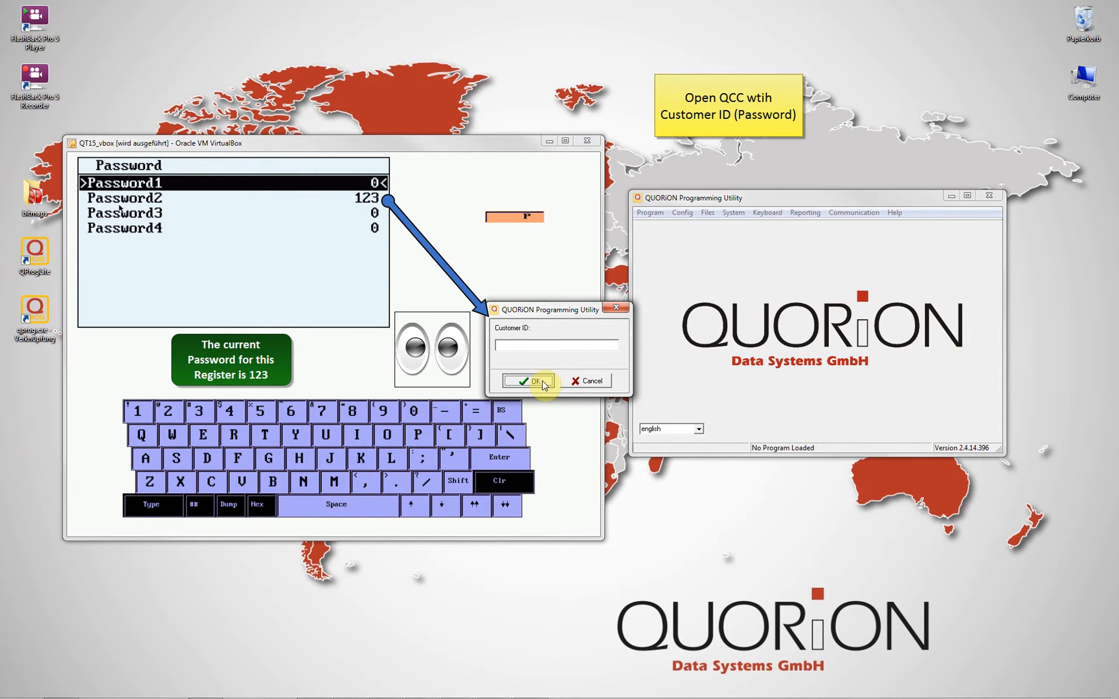
{"action": "left_click", "coordinate": [527, 381]}
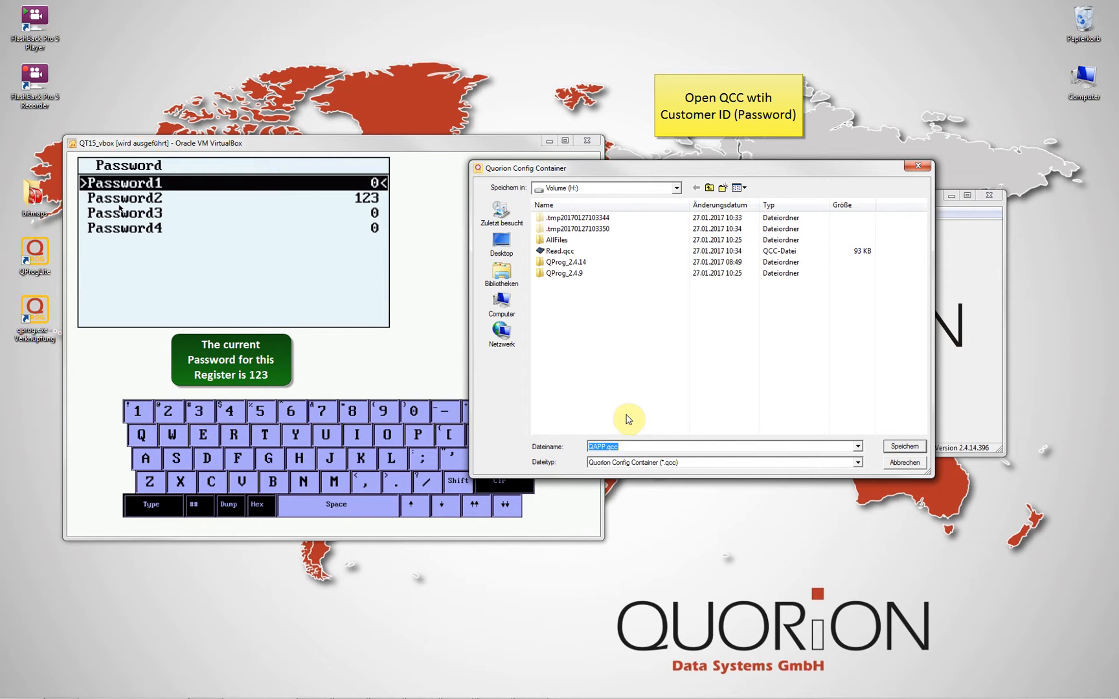
{"action": "left_click", "coordinate": [902, 445]}
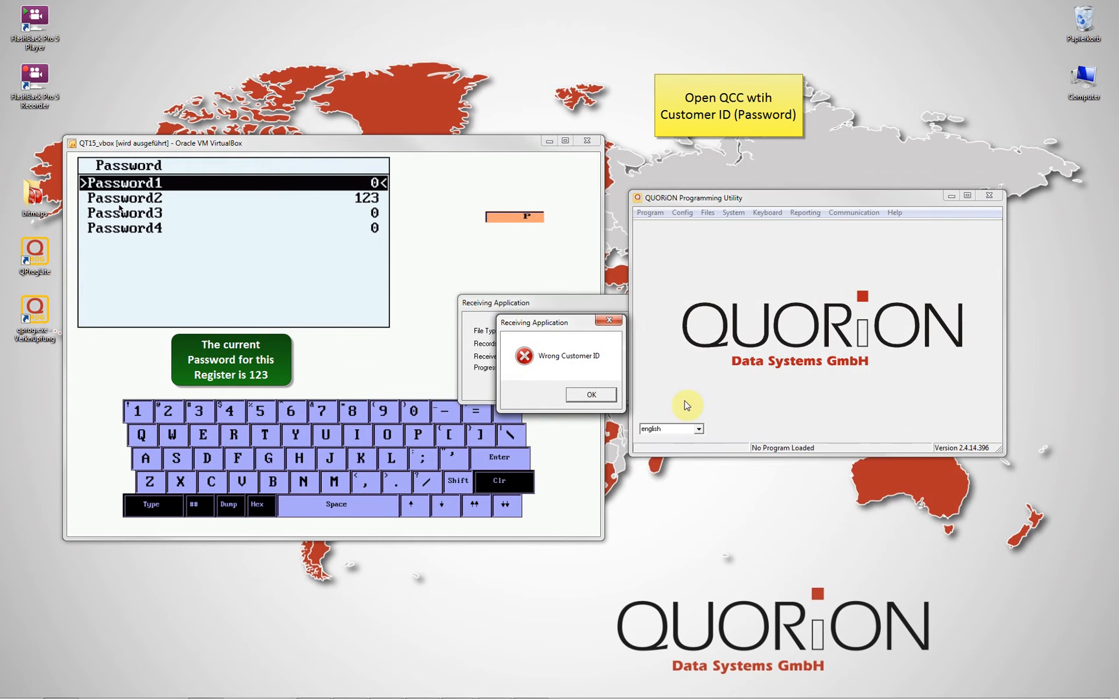
{"action": "mouse_move", "coordinate": [589, 395]}
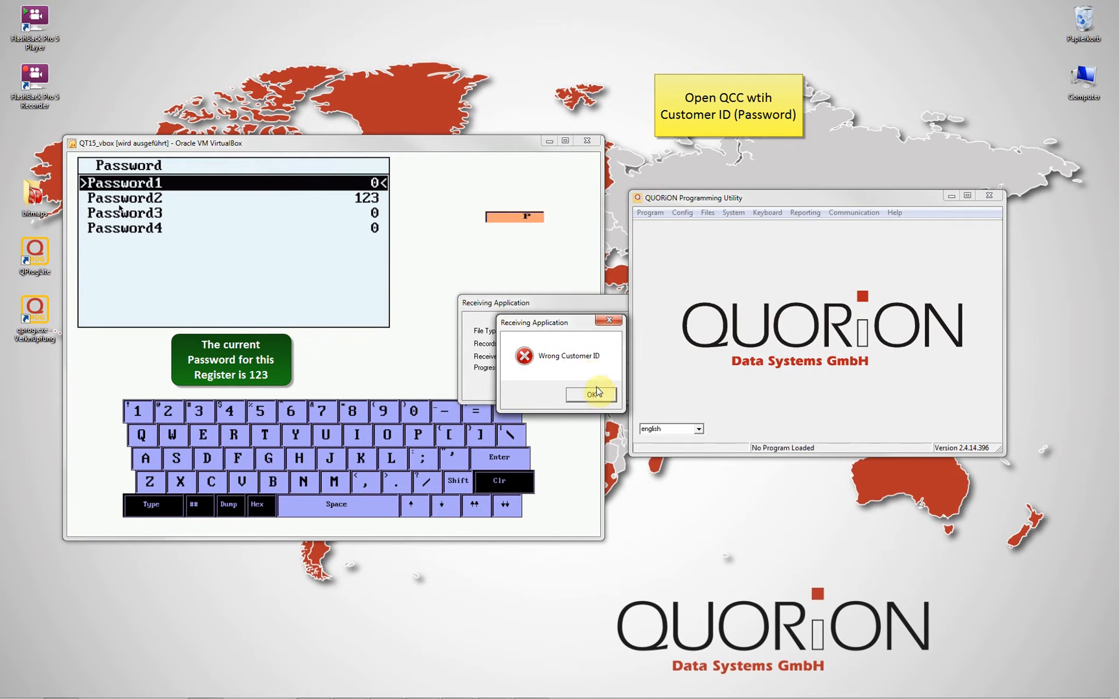
{"action": "left_click", "coordinate": [647, 212]}
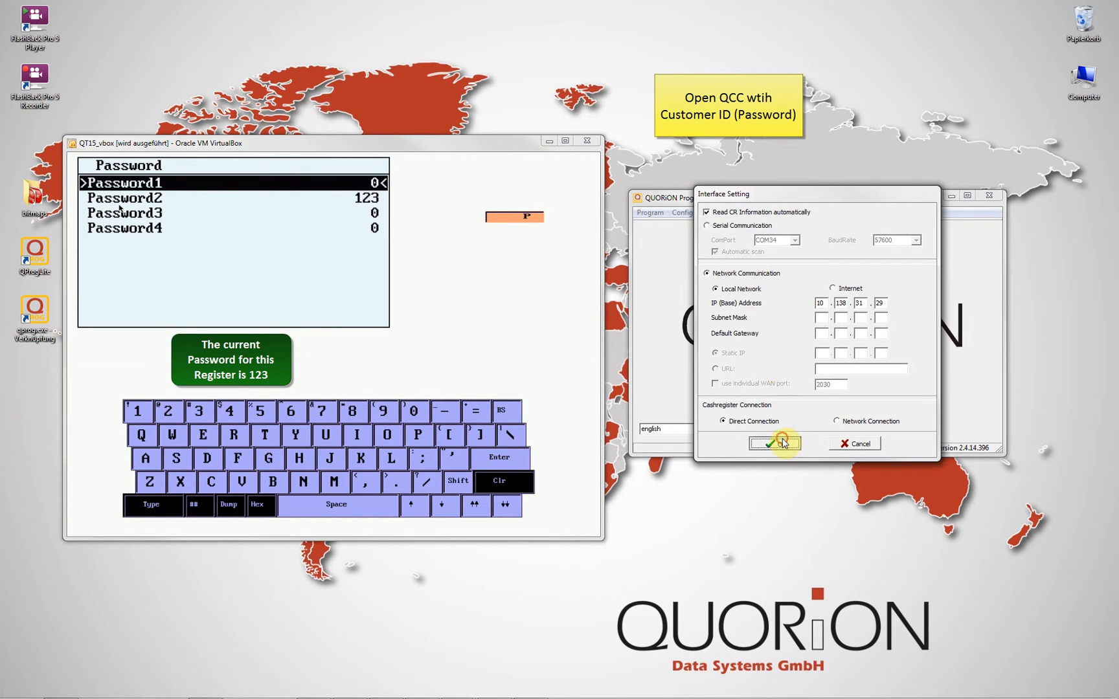
Load the register's program saved as ReadID, then close the loaded program.
{"action": "left_click", "coordinate": [775, 443]}
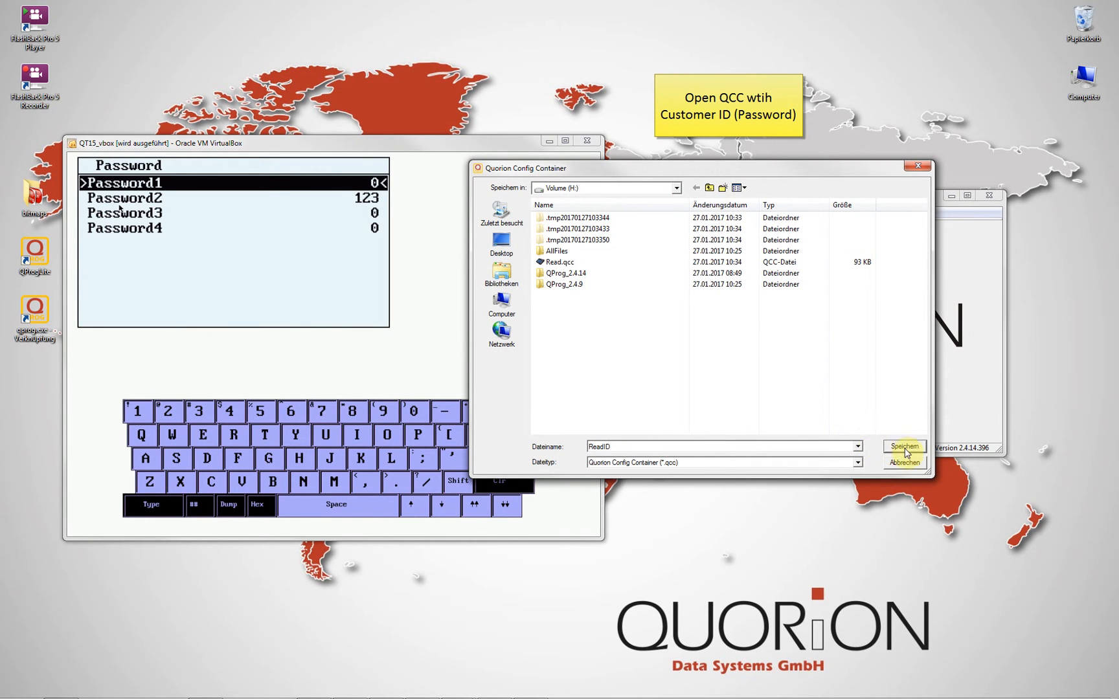
{"action": "left_click", "coordinate": [904, 447]}
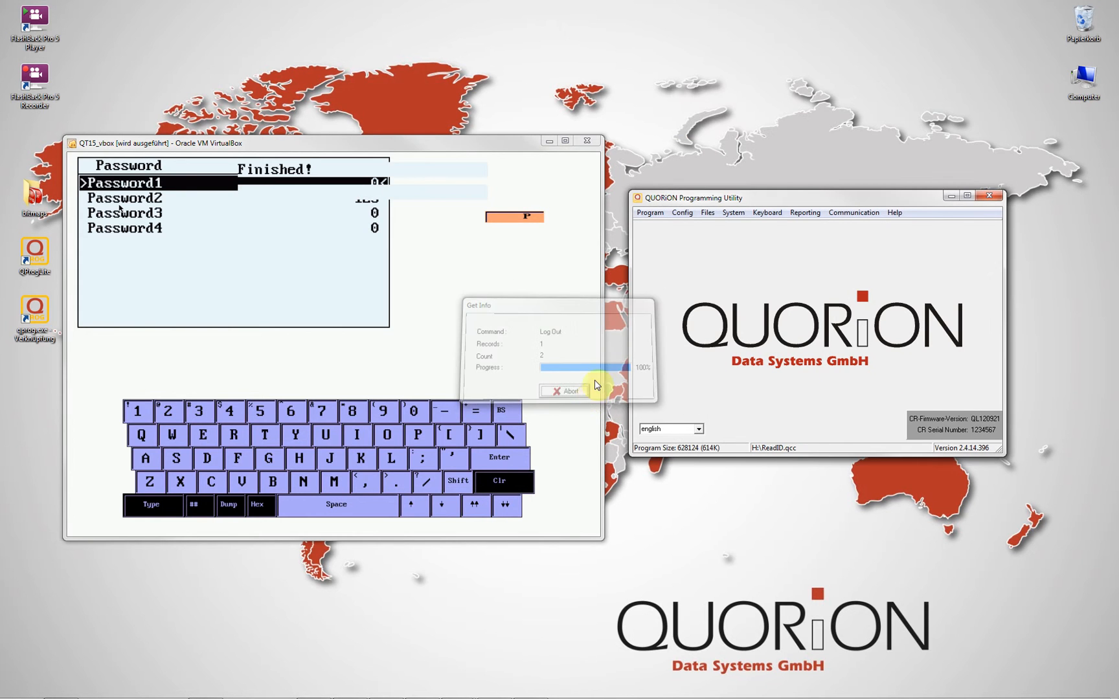
{"action": "left_click", "coordinate": [647, 213]}
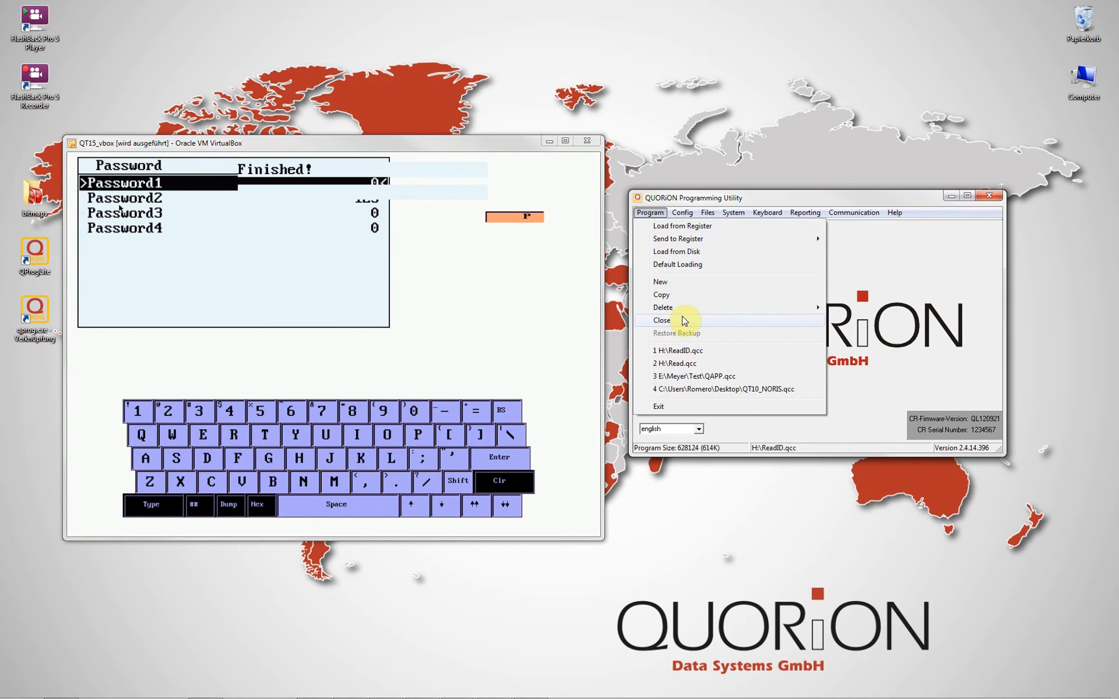
{"action": "left_click", "coordinate": [660, 320]}
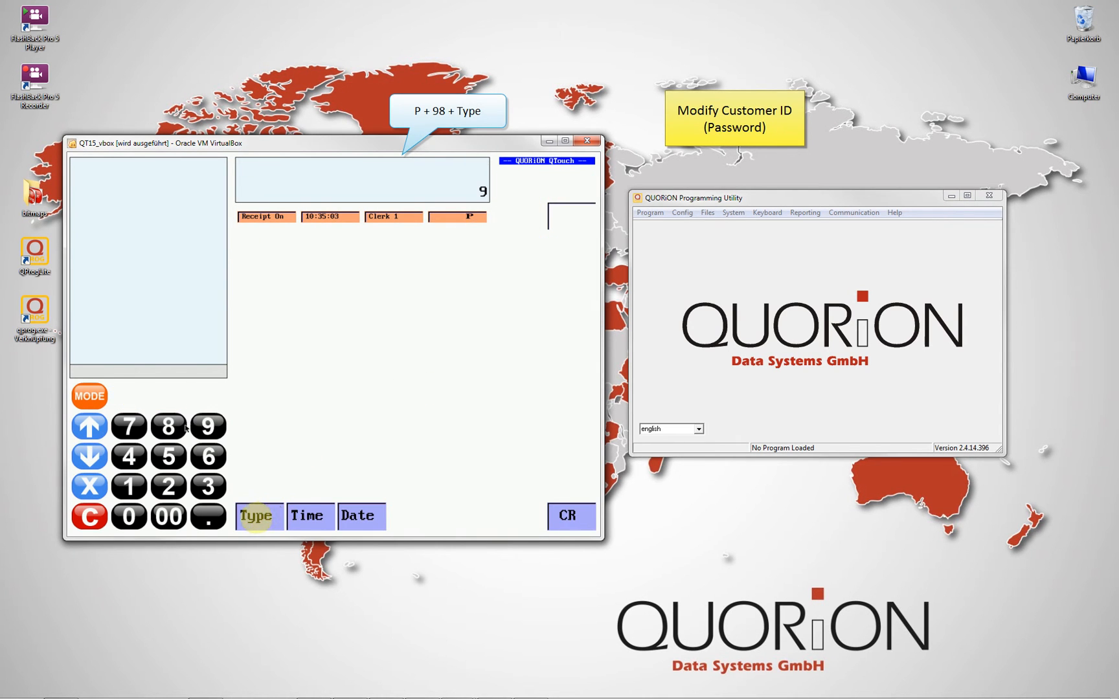
{"action": "left_click", "coordinate": [258, 516]}
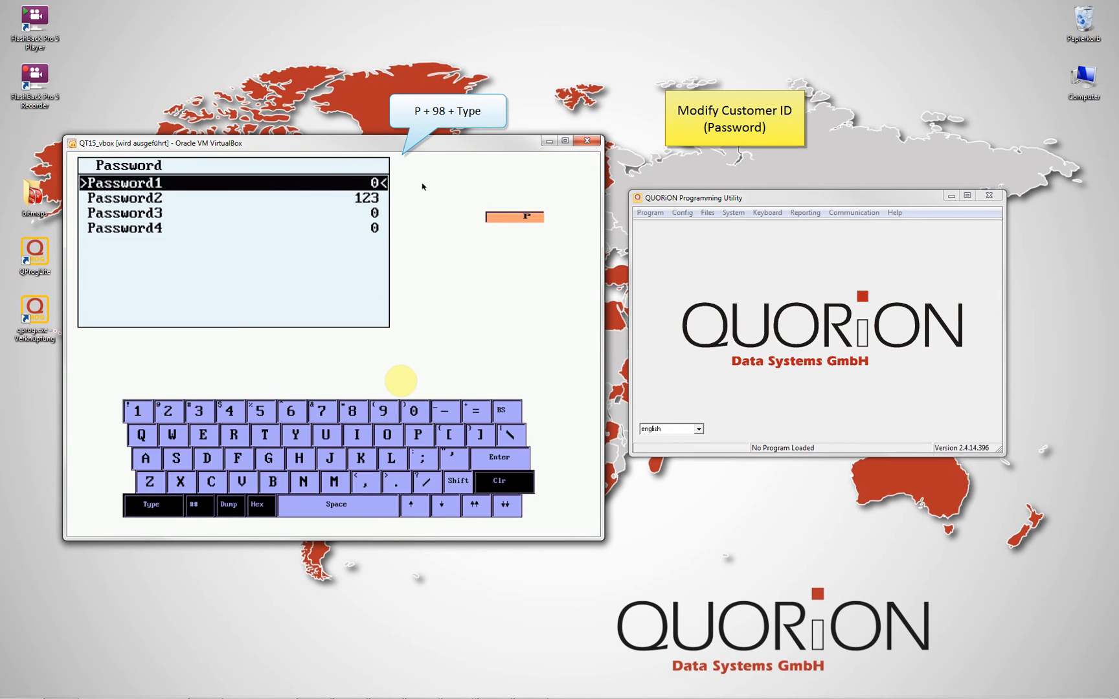
{"action": "left_click", "coordinate": [416, 435]}
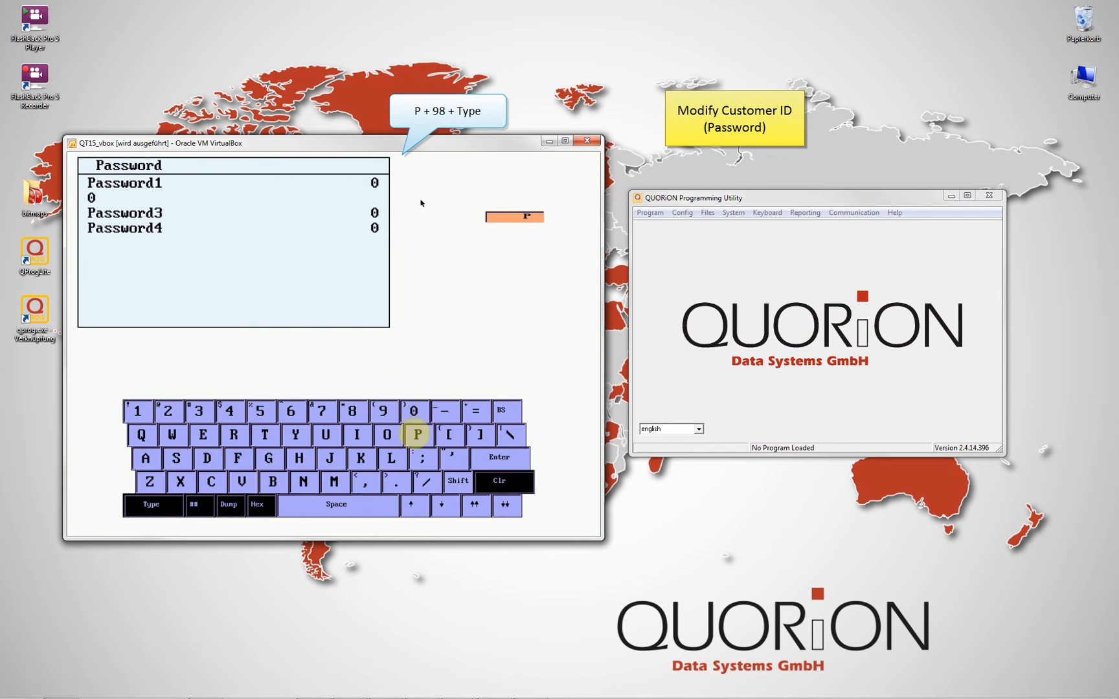
{"action": "left_click", "coordinate": [417, 435]}
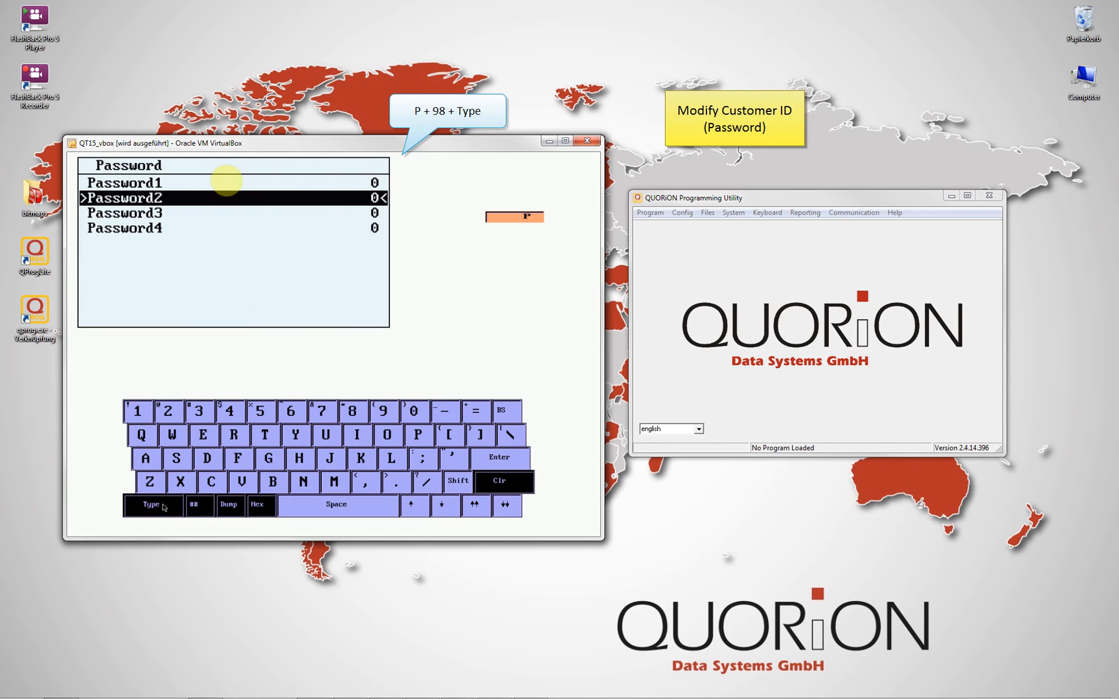
{"action": "mouse_move", "coordinate": [634, 232]}
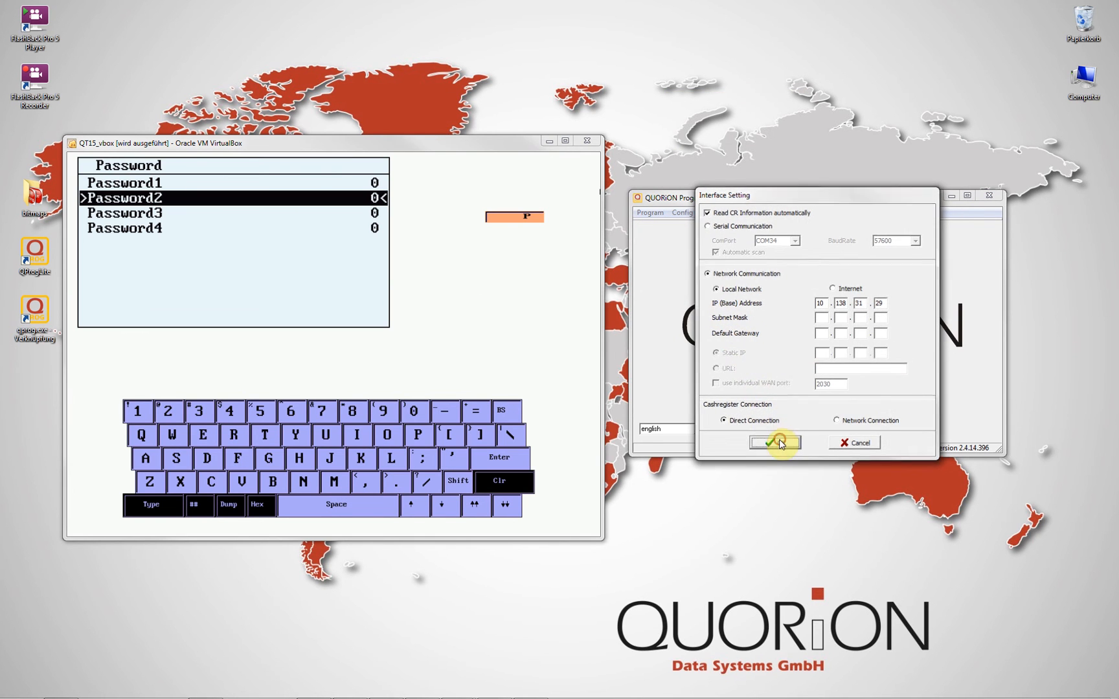
Load the register's program with a blank customer ID, saving it as newRead.
{"action": "left_click", "coordinate": [773, 442]}
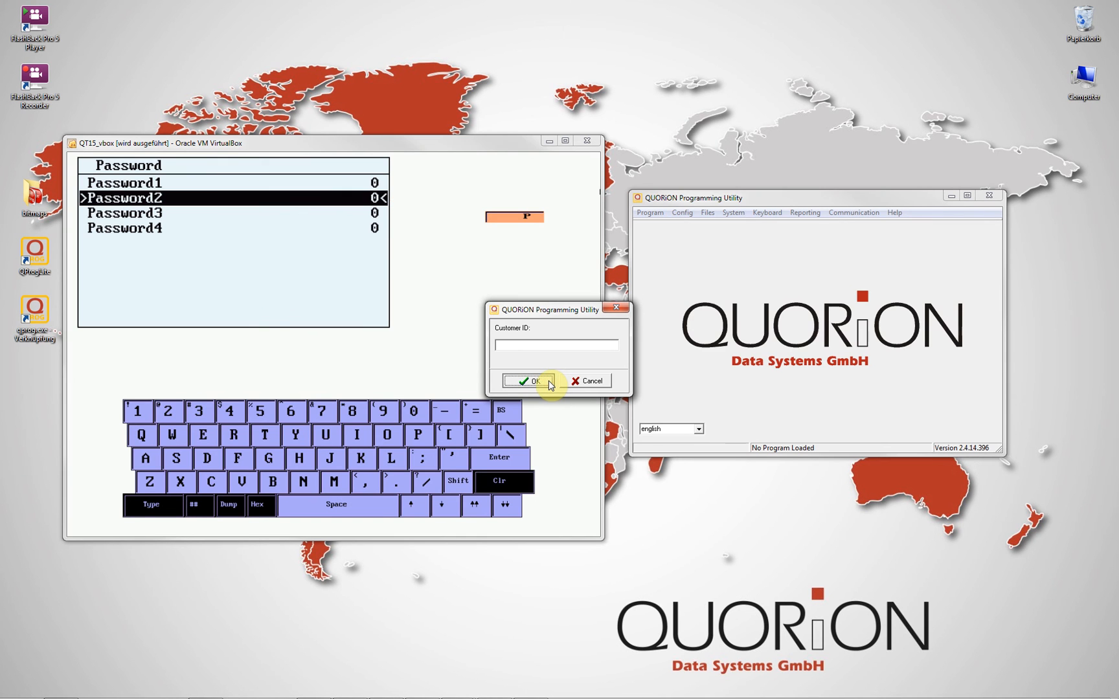
{"action": "left_click", "coordinate": [526, 381]}
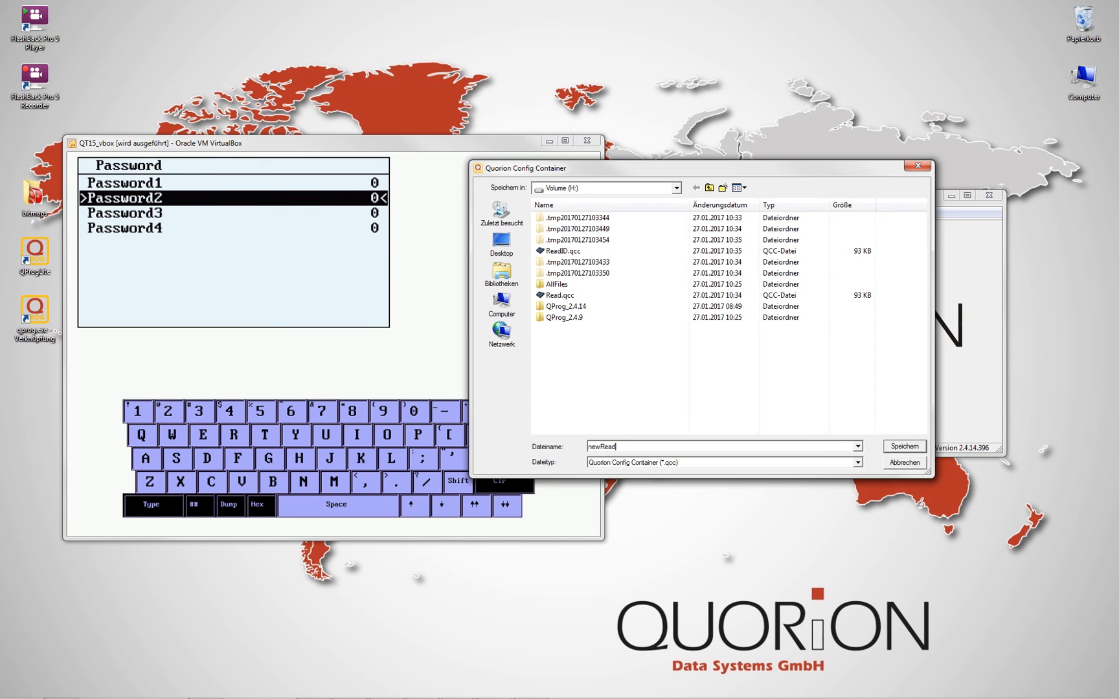
{"action": "left_click", "coordinate": [902, 446]}
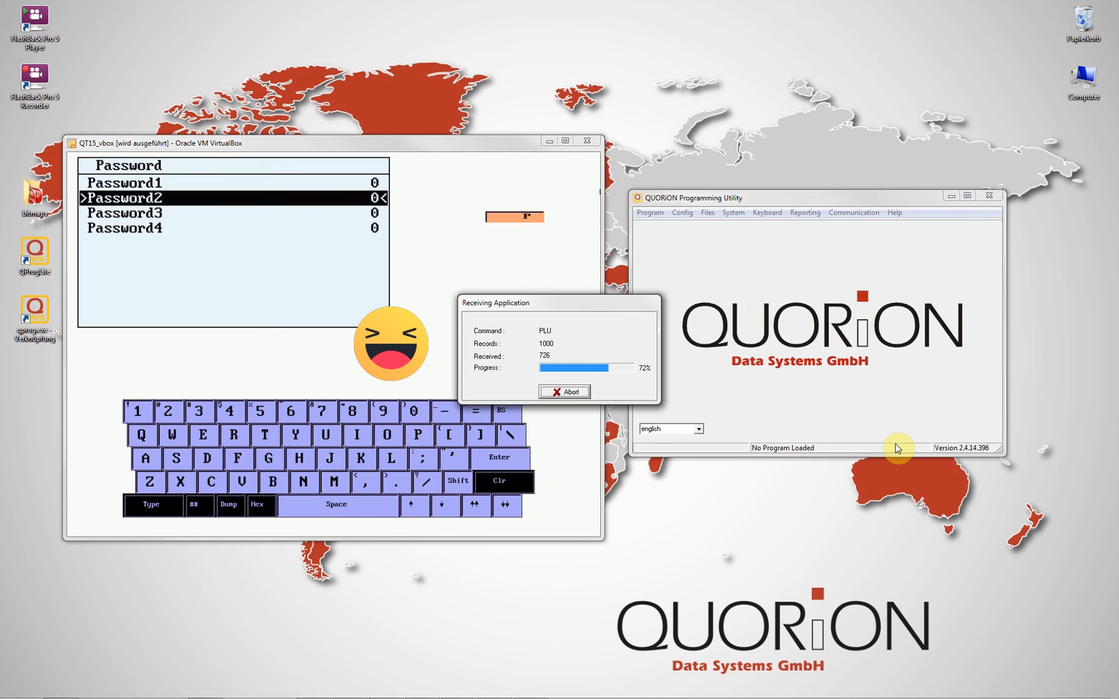